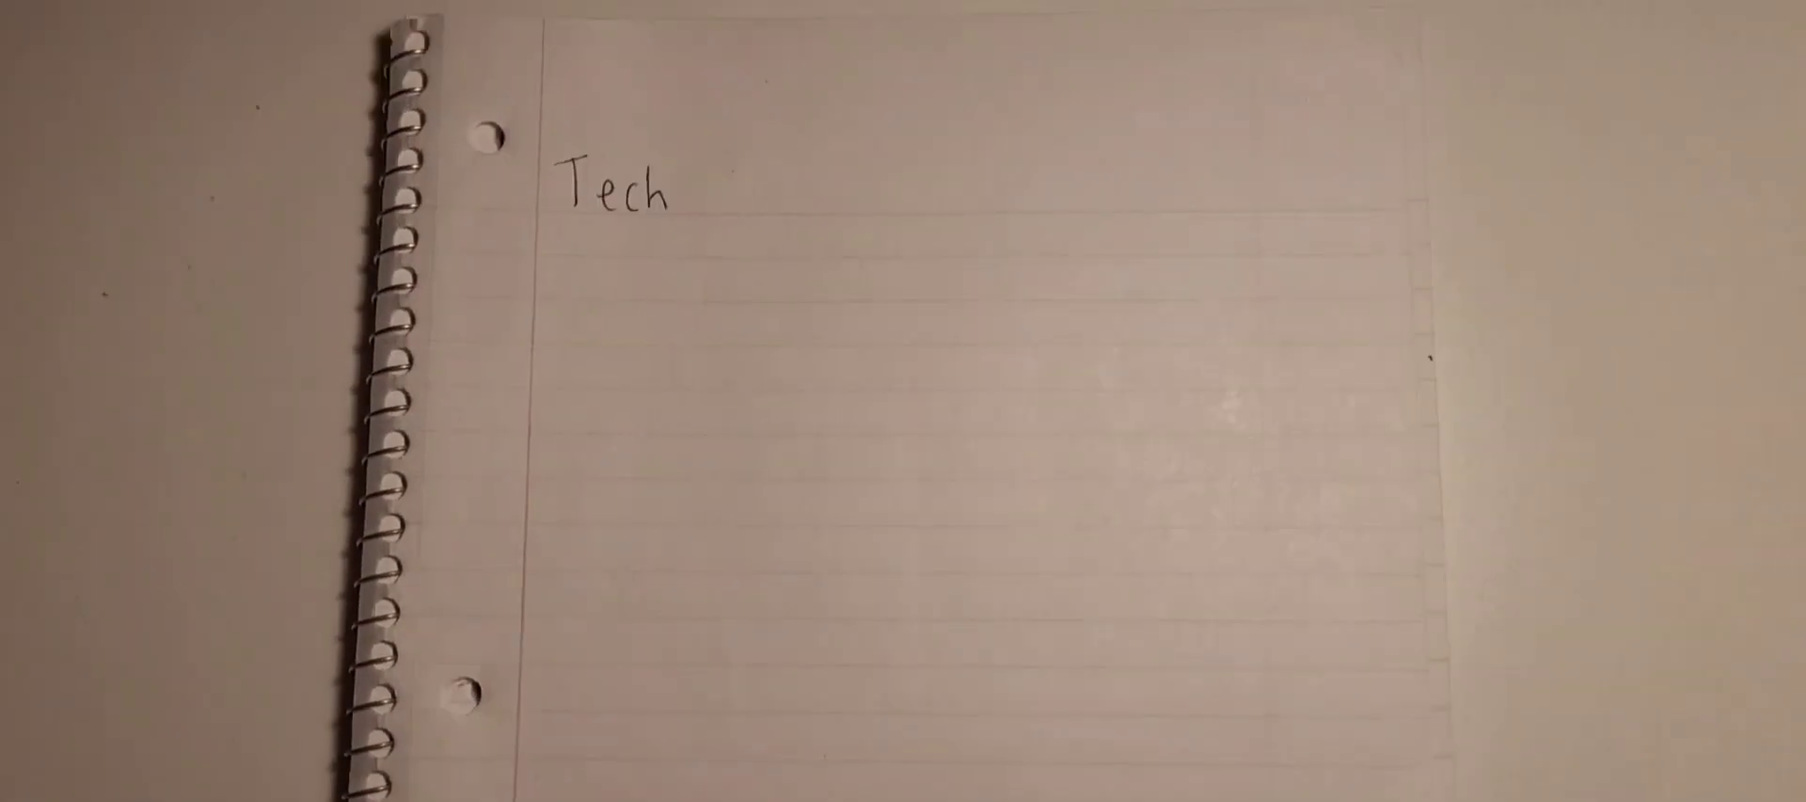
pyautogui.write('Deck')
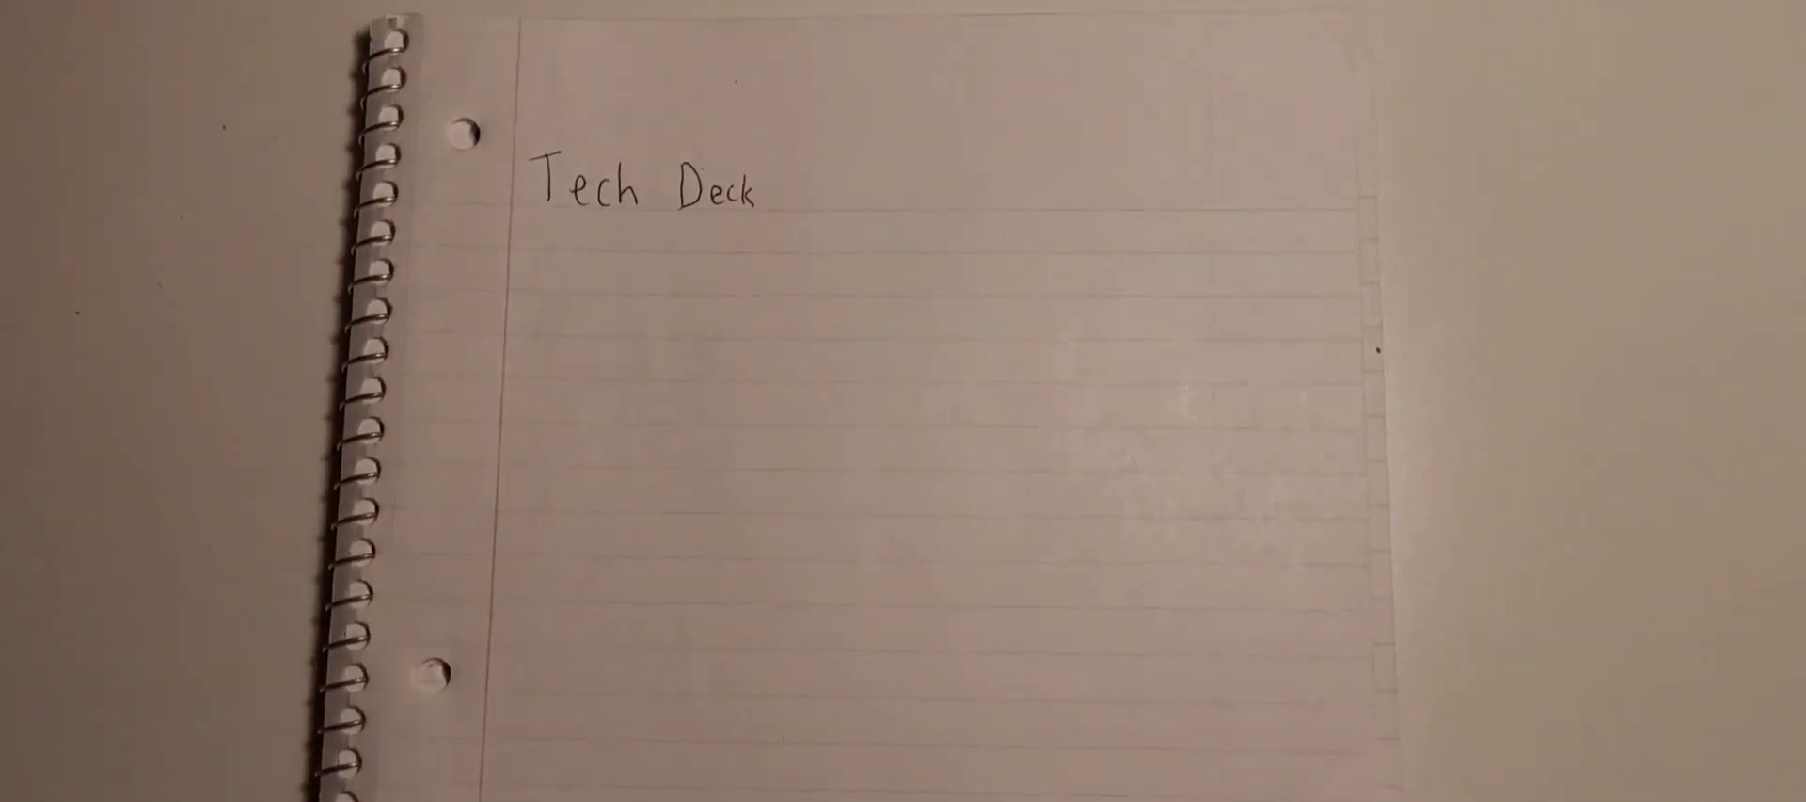
pyautogui.write('vs.')
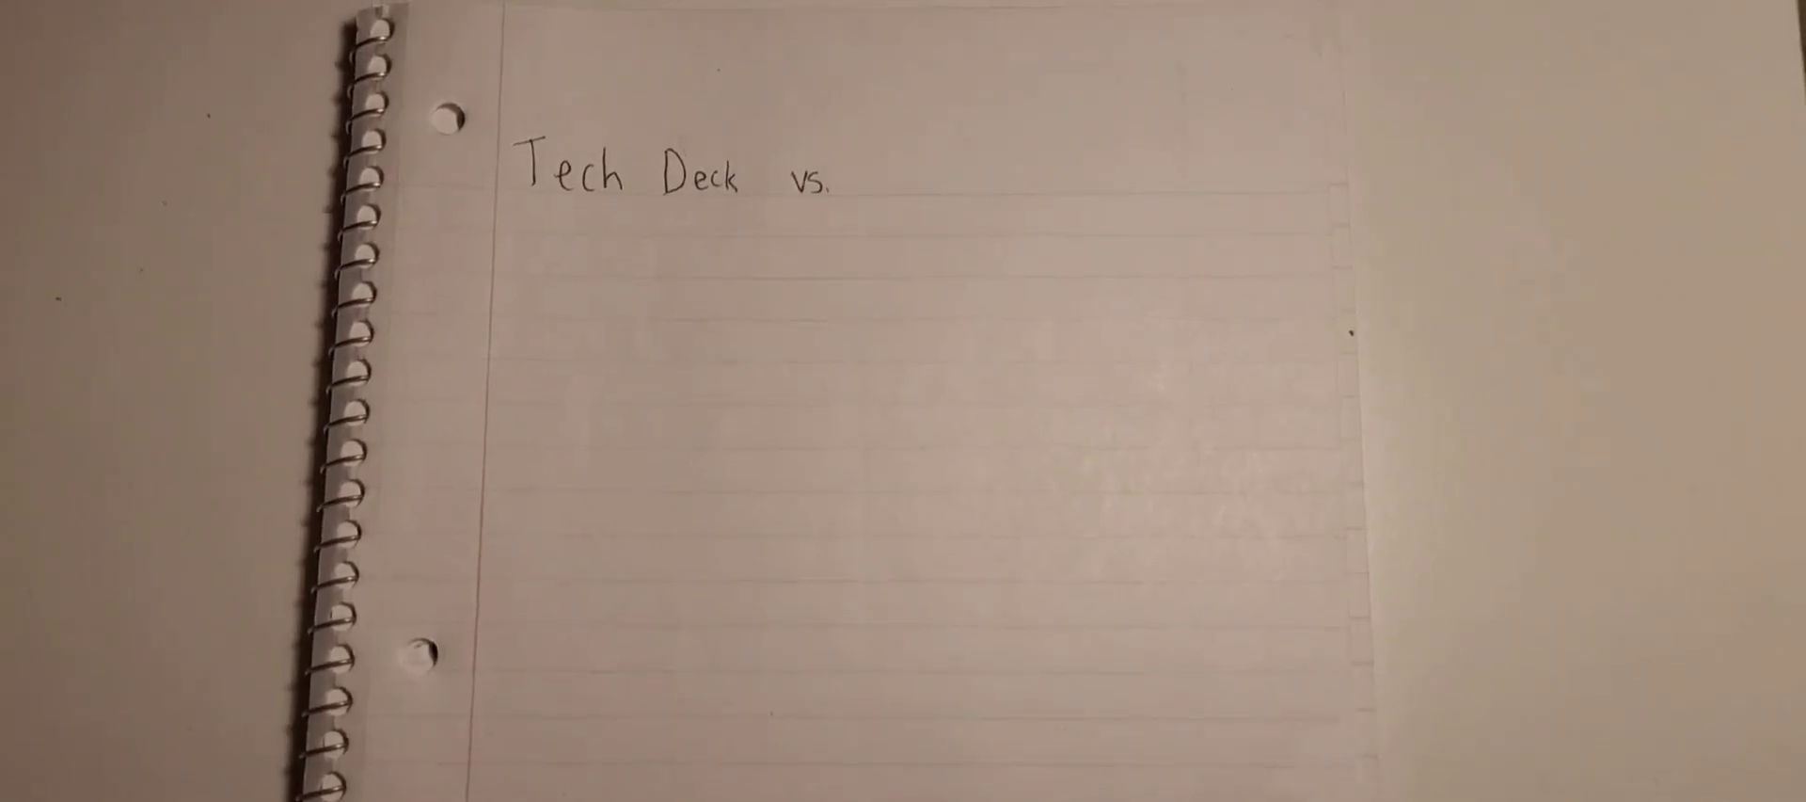